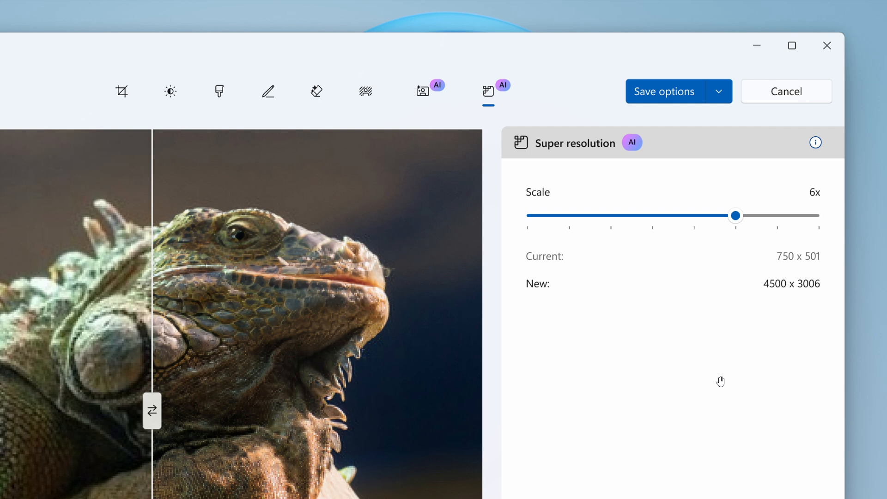
mouse_move(614, 273)
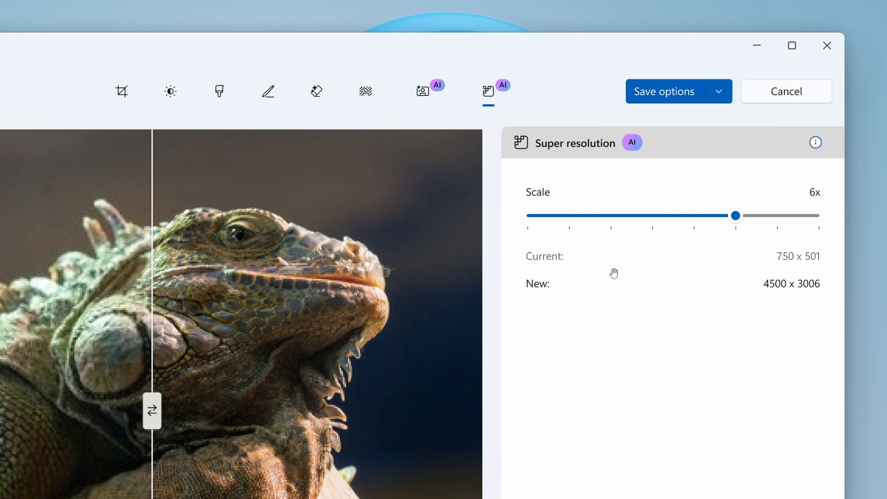
mouse_move(723, 296)
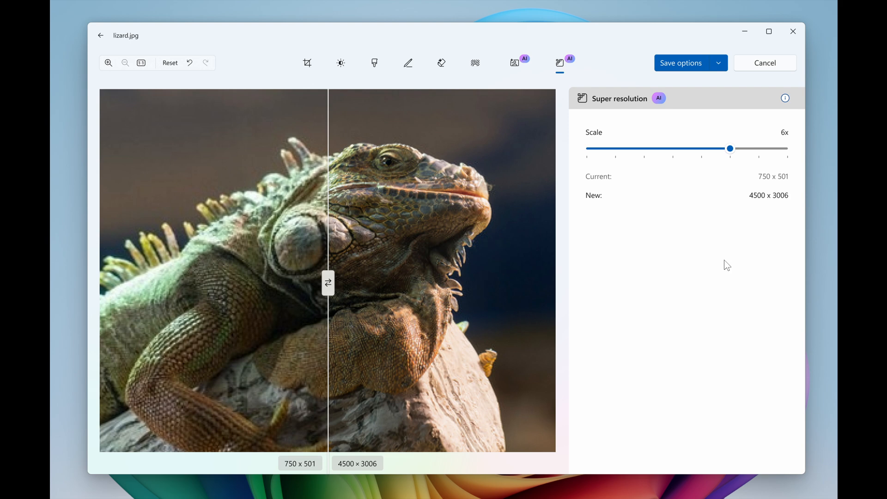
mouse_move(765, 77)
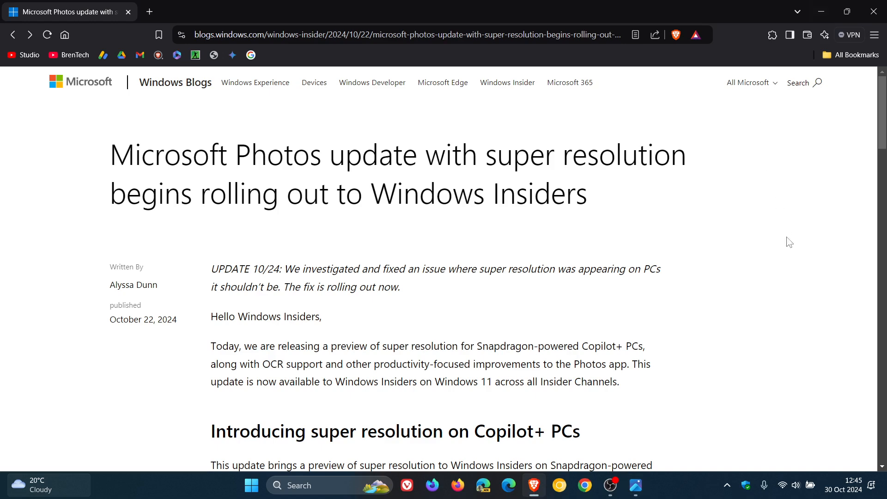
scroll("down", 3)
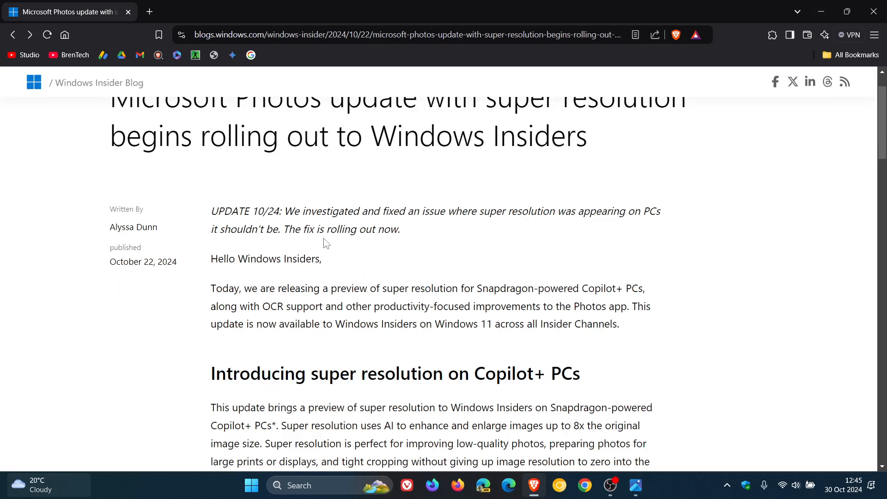
mouse_move(240, 189)
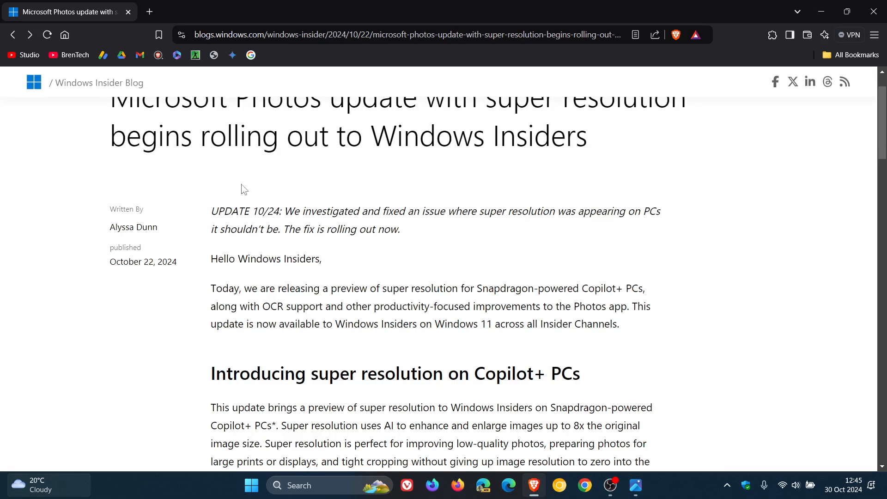
mouse_move(287, 212)
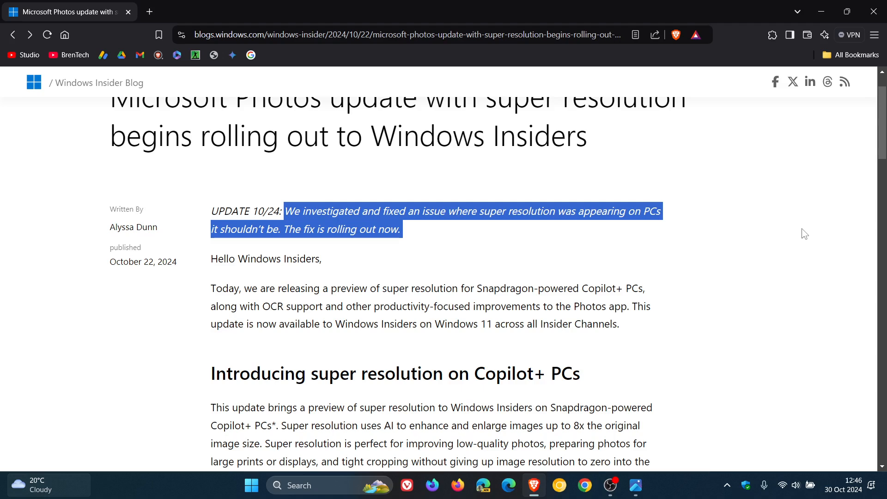
scroll("down", 3)
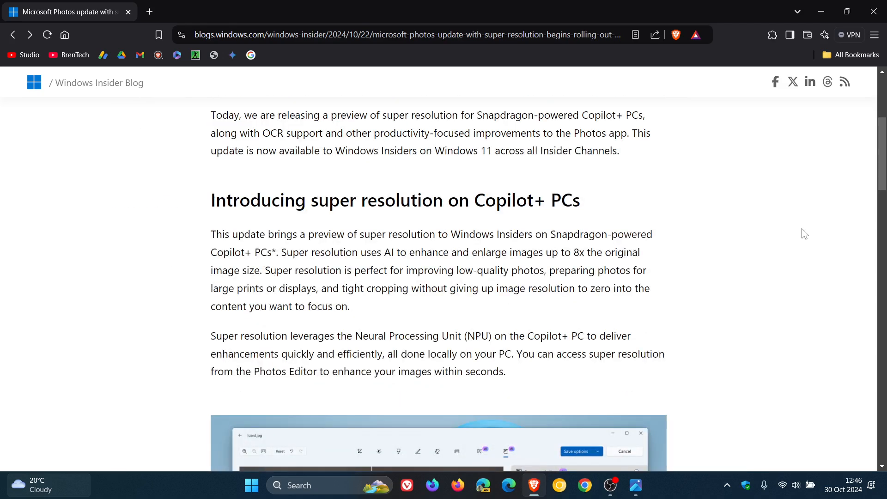
scroll("down", 3)
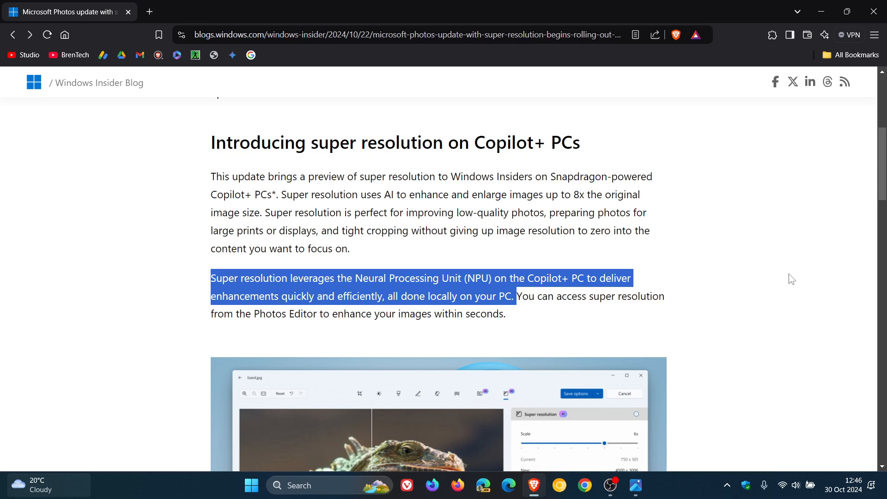
scroll("up", 3)
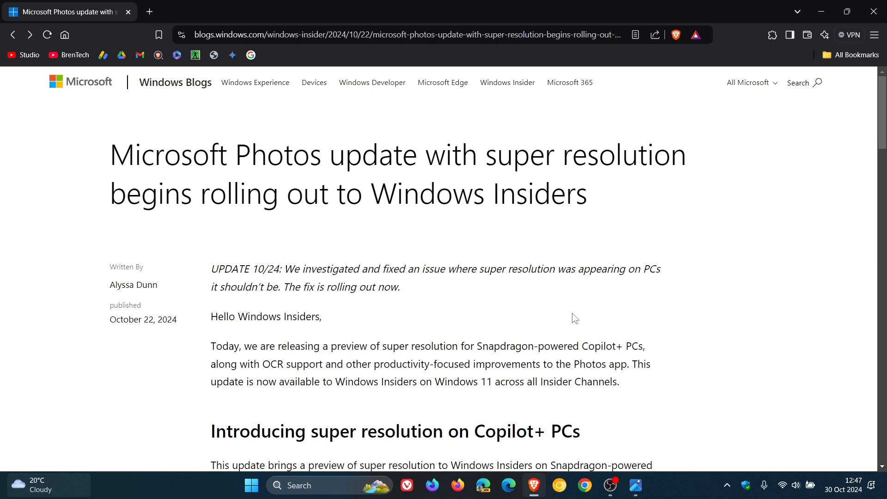
mouse_move(488, 310)
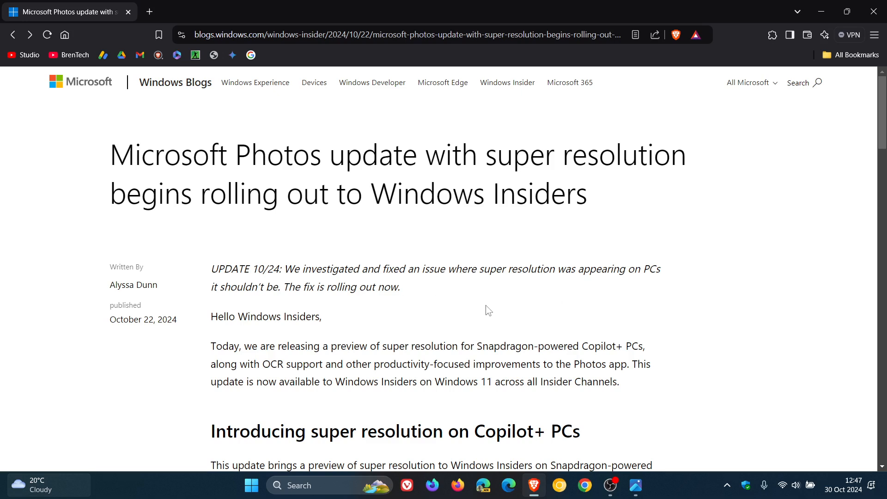
mouse_move(532, 297)
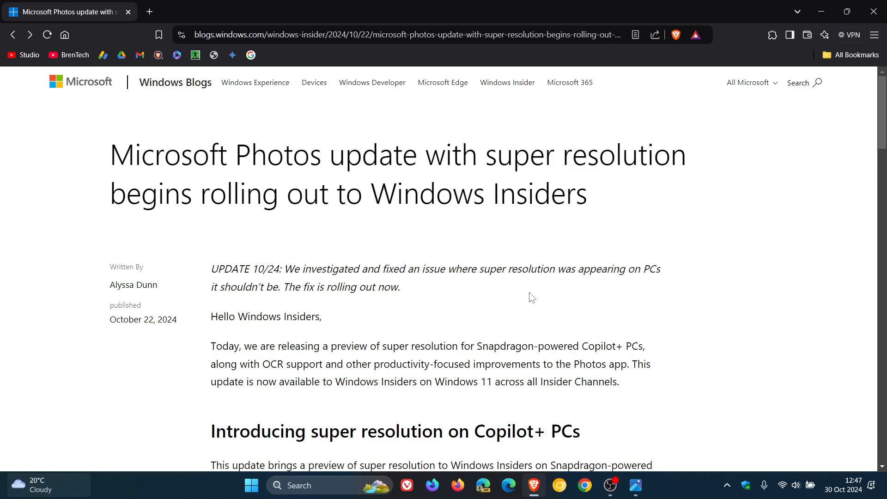